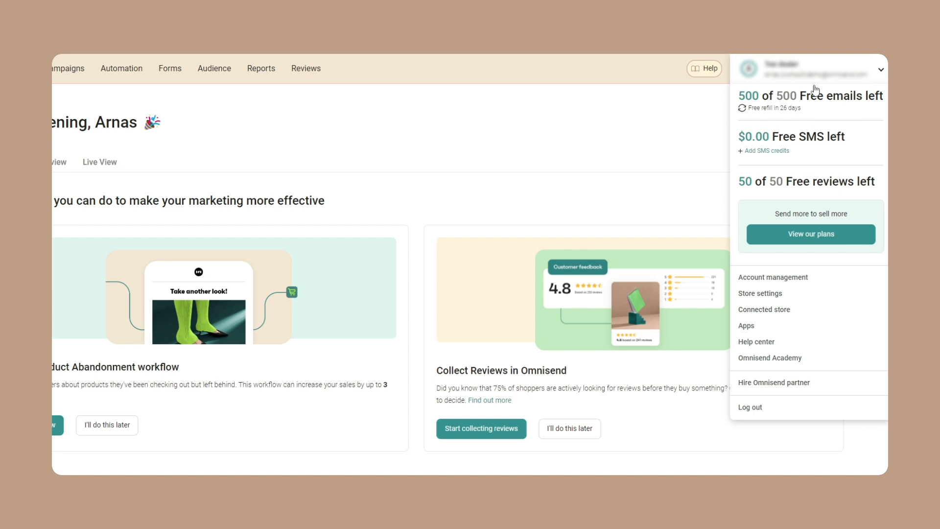
Reach Audience management in Store settings and start adding a blocked email domain.
click(760, 293)
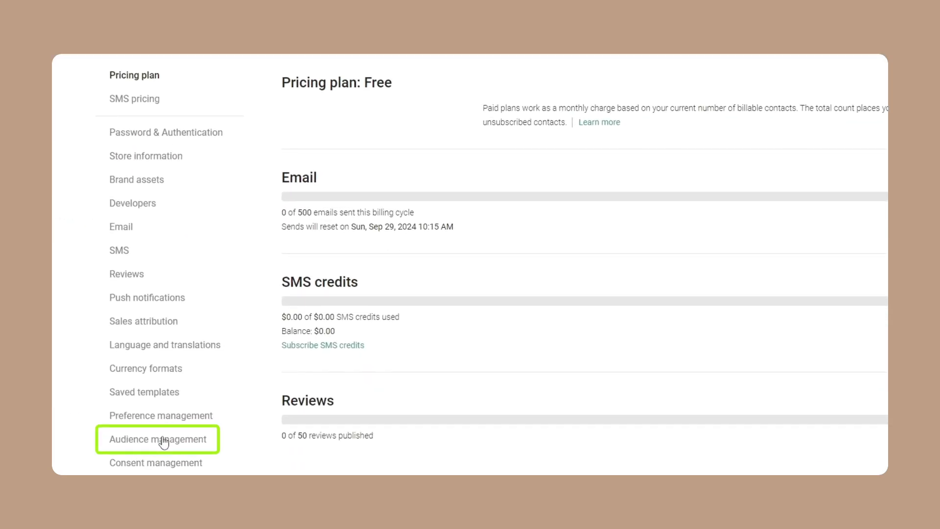
click(157, 439)
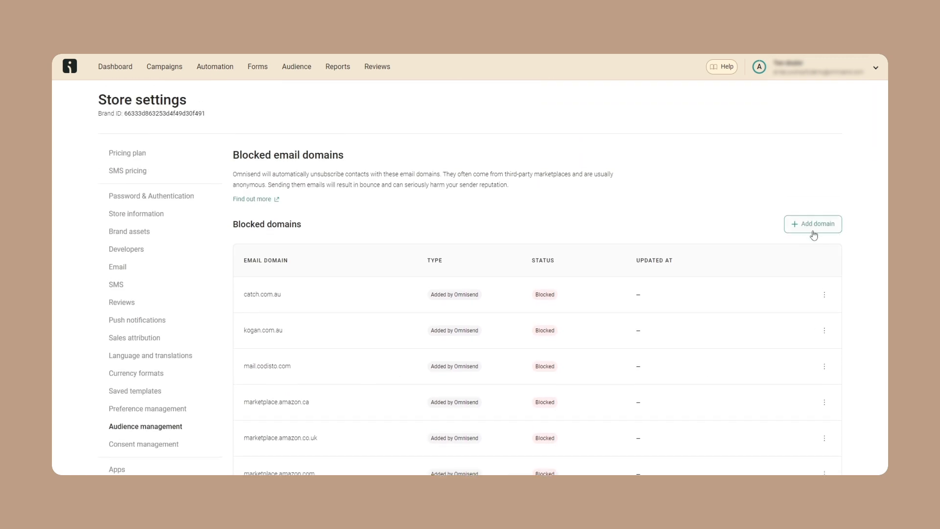
click(215, 67)
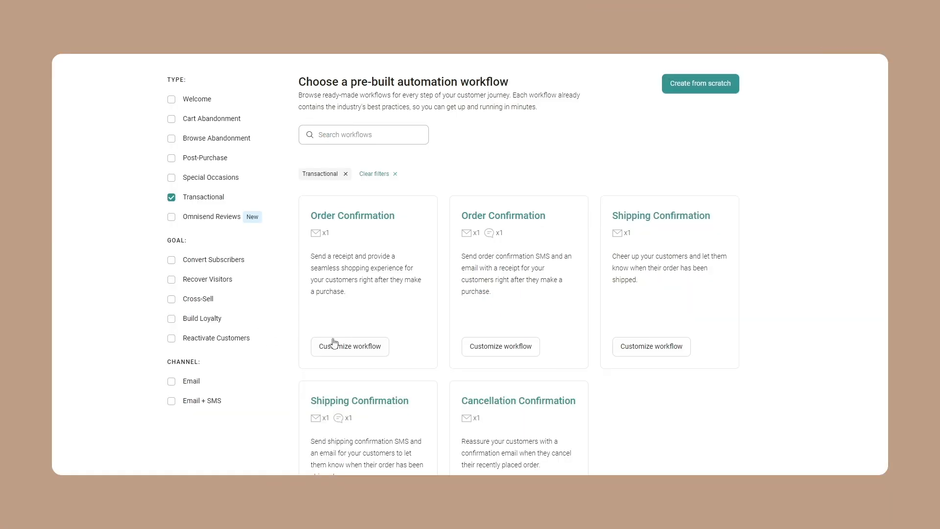
Customize the Abandoned Cart workflow and list the available trigger filters for its added-to-cart trigger.
click(350, 345)
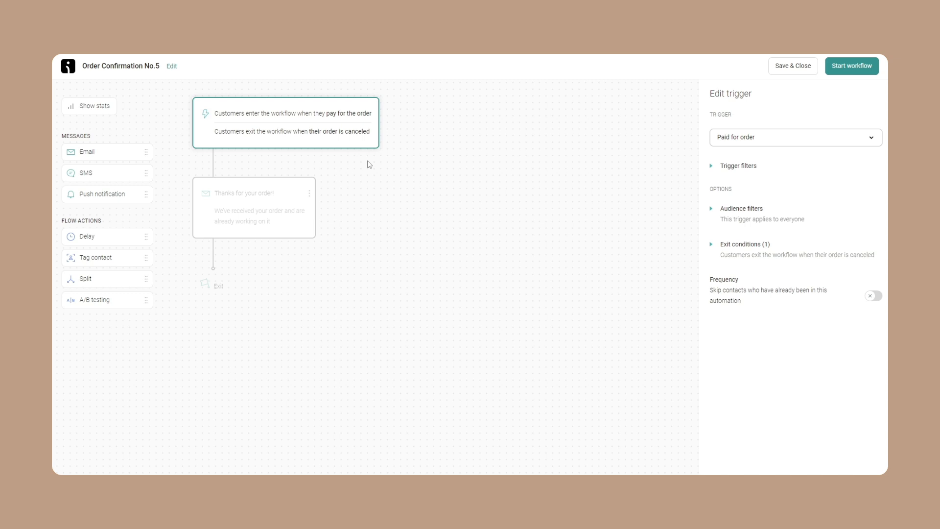
click(735, 166)
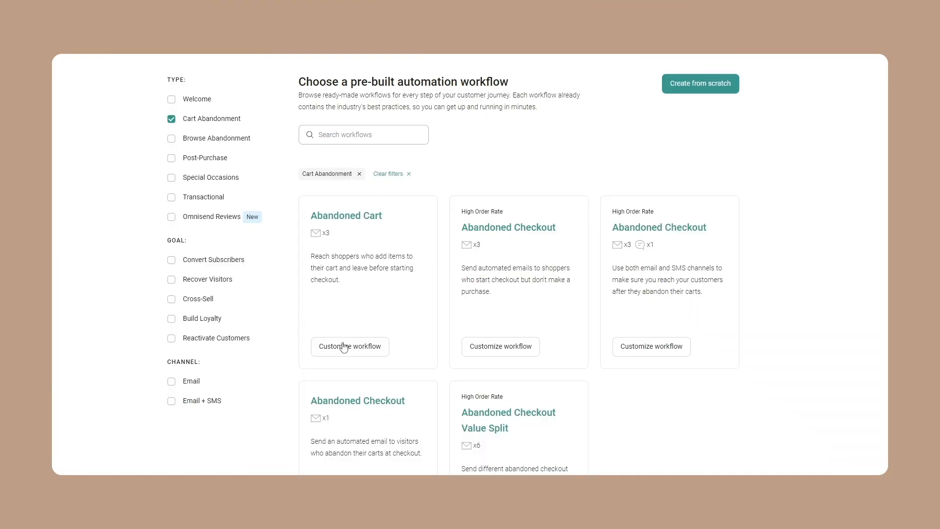
click(350, 346)
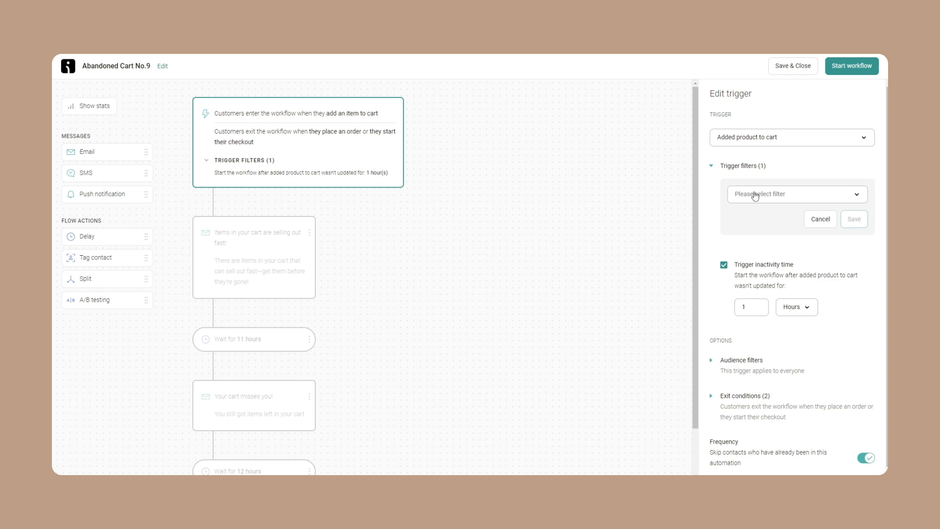
click(796, 194)
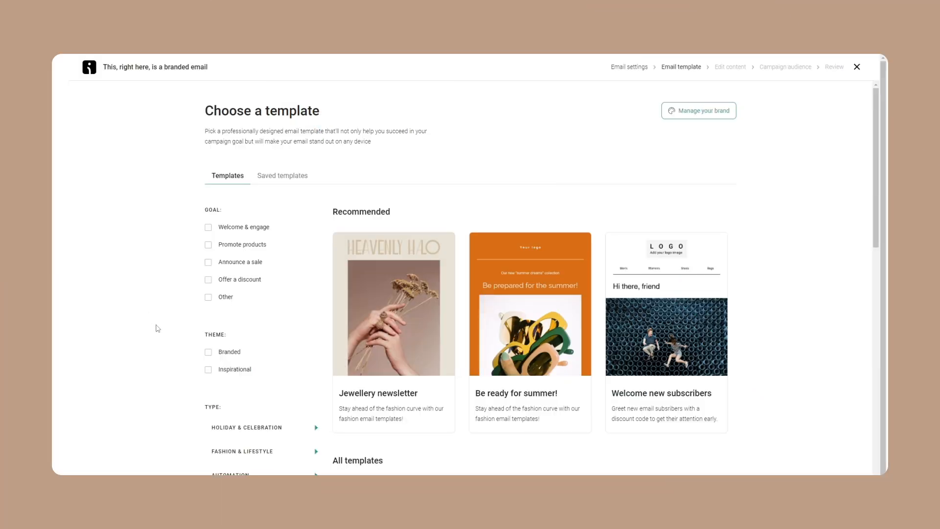
Filter templates to the Branded theme and the Black Friday holiday type, leaving no results.
click(208, 352)
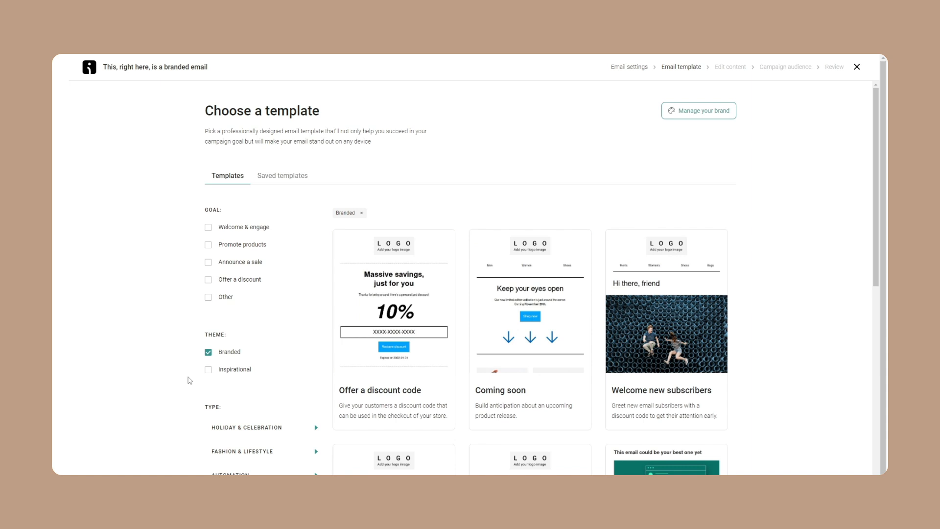
scroll(down, 3)
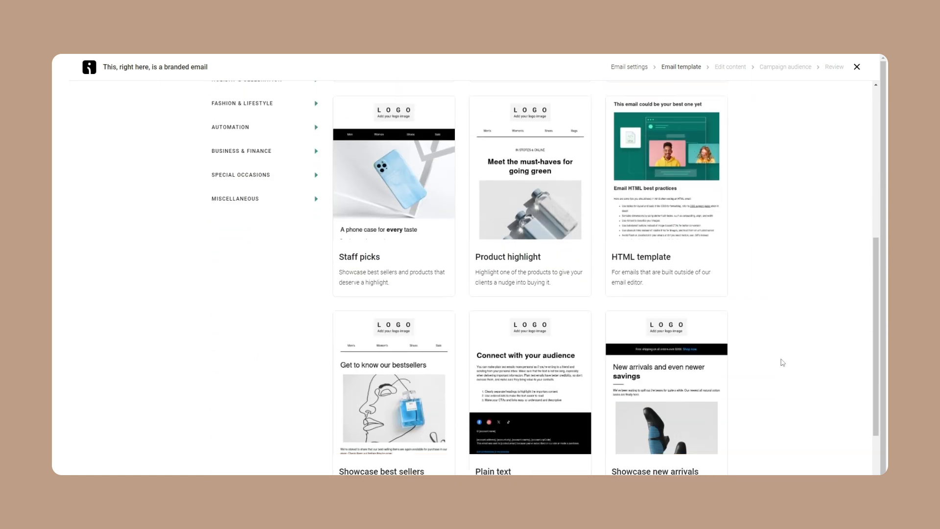
scroll(down, 3)
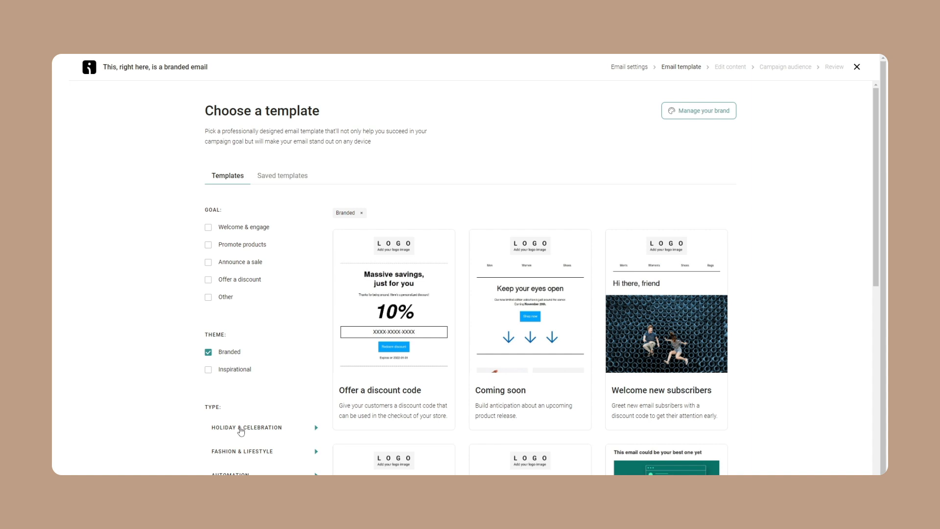
click(246, 427)
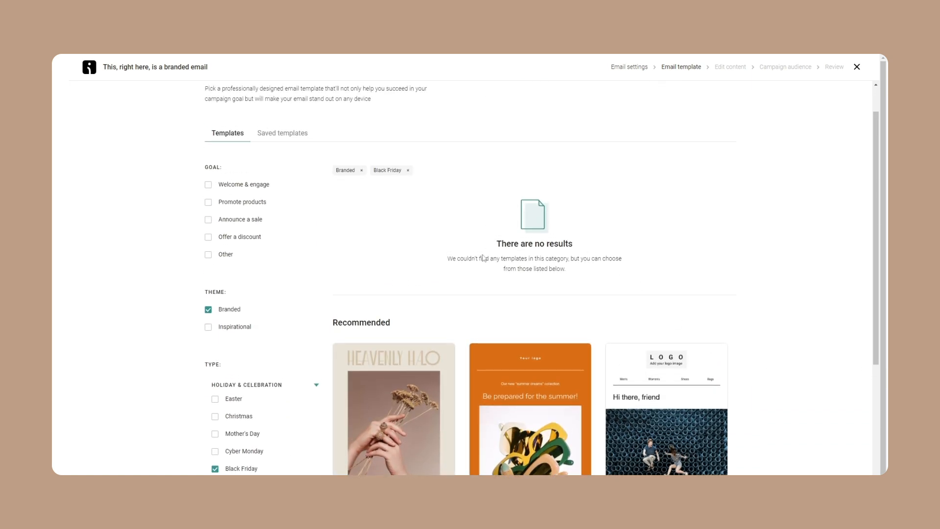
scroll(down, 3)
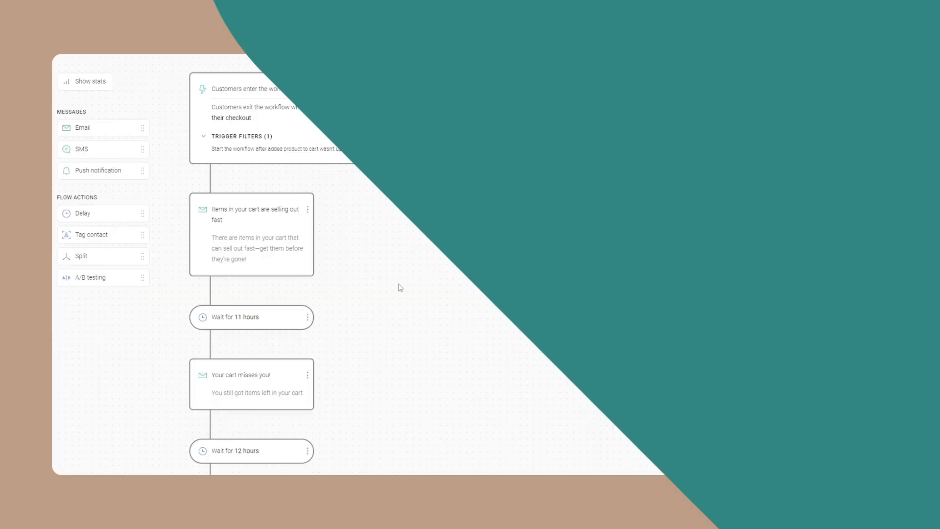
Select the 'Items in your cart are selling out fast!' email node to show its side-panel preview.
click(251, 234)
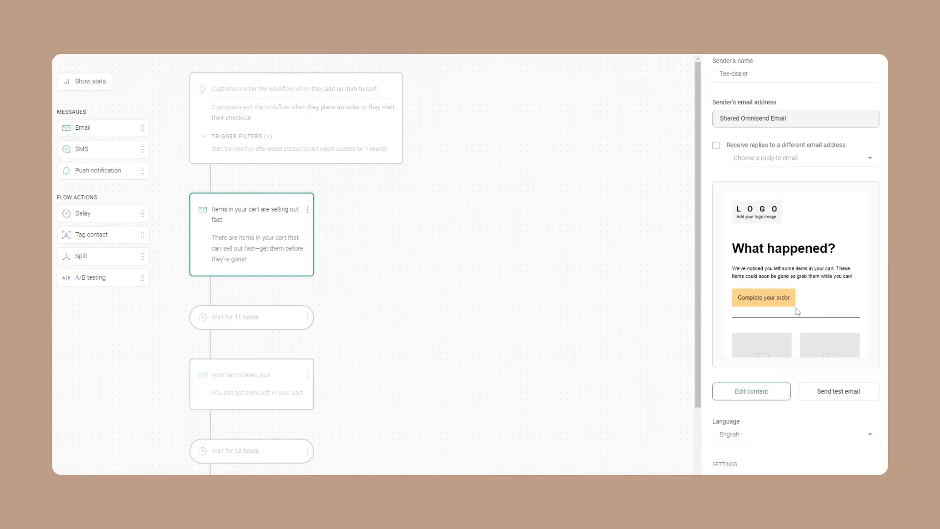
click(252, 384)
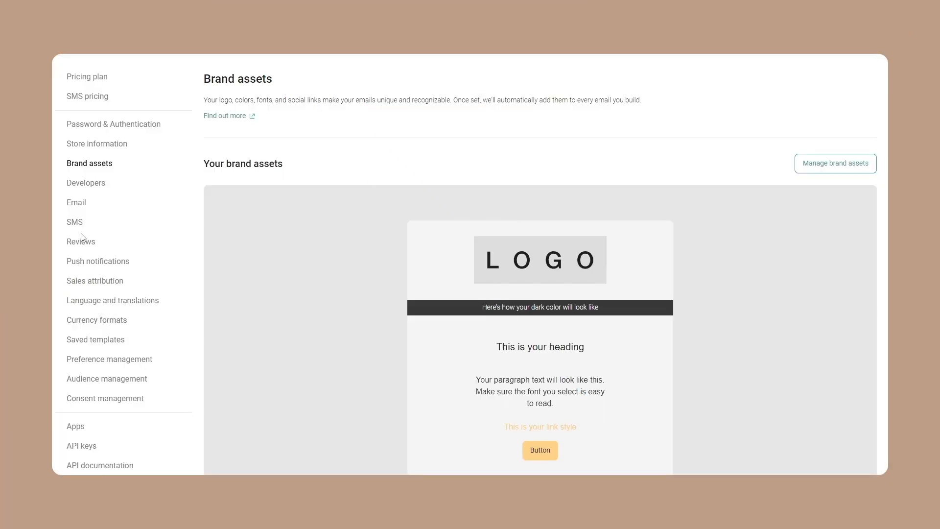
View the Sender domains settings and the Domain setup reminder about checking automations.
click(76, 201)
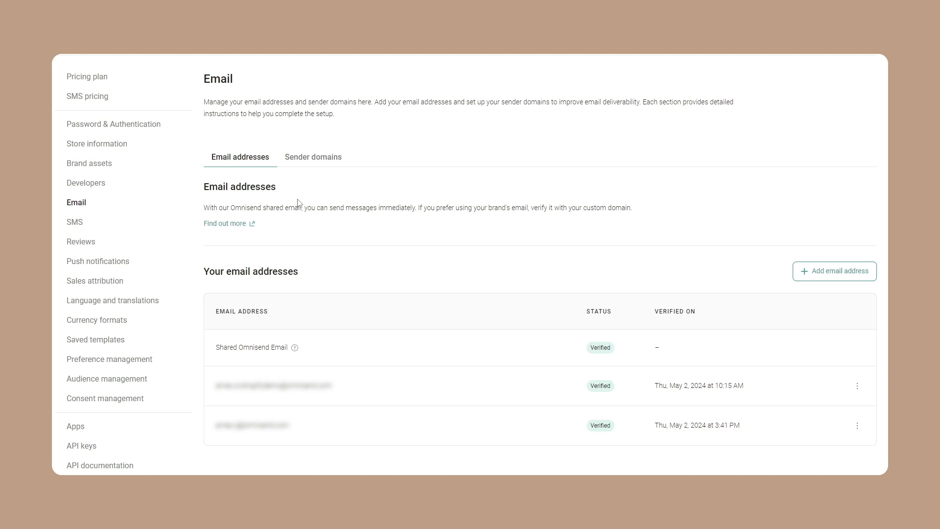
click(314, 157)
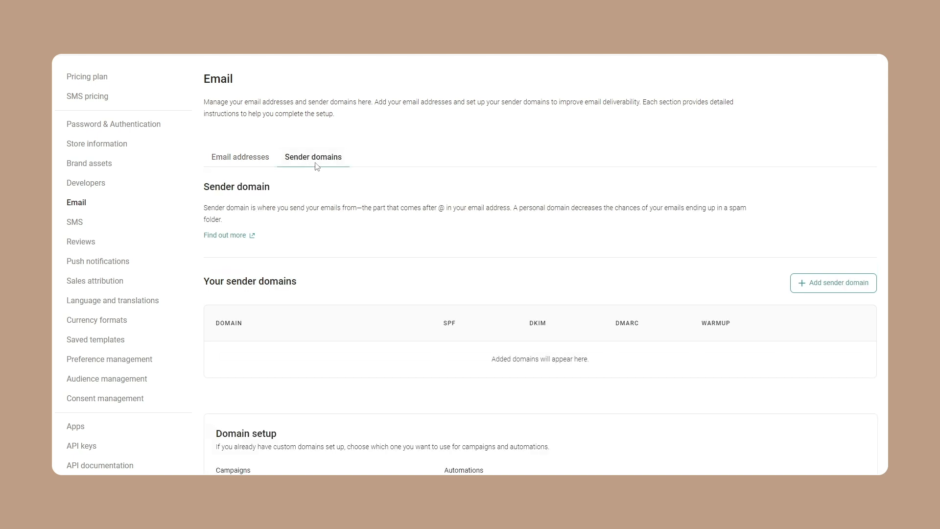
scroll(down, 3)
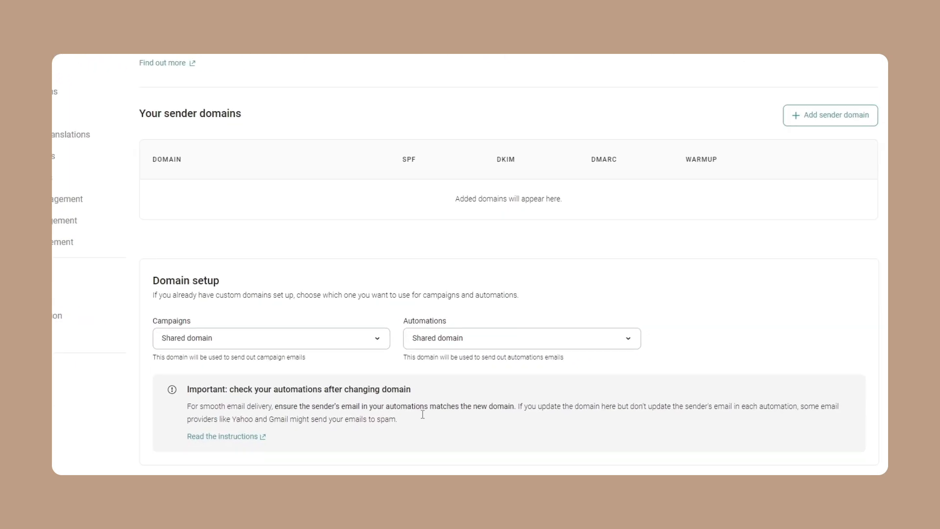
scroll(up, 3)
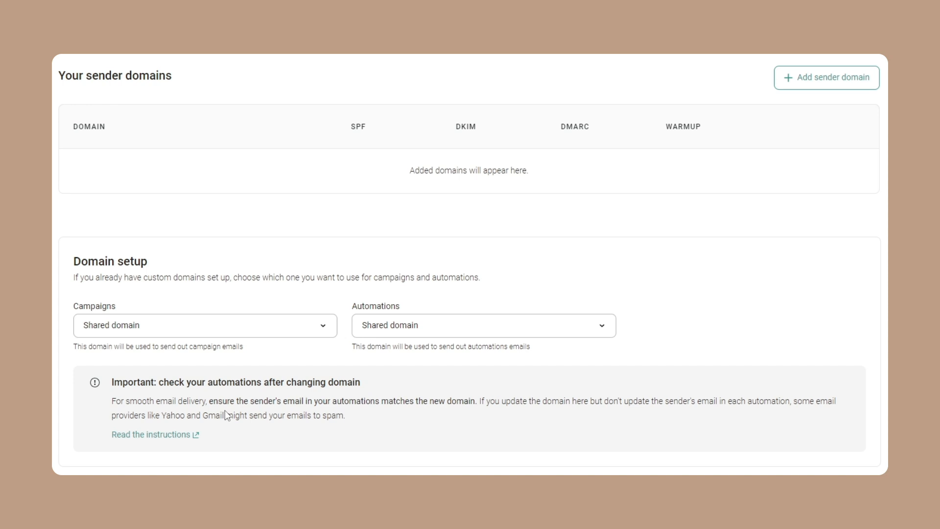